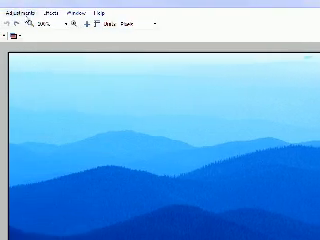
# Step: Enter 'paint.net' into the Google search box
pyautogui.click(160, 9)
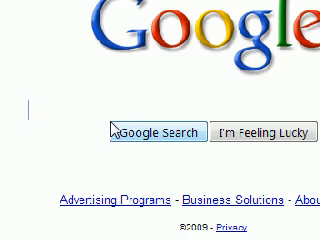
pyautogui.write('paint.n')
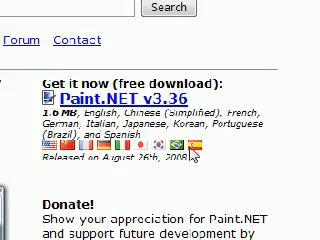
# Step: Scroll the Paint.NET download page down to the Donate and Other Info sections
pyautogui.scroll(-3)
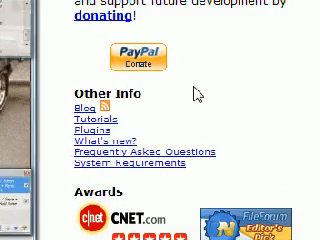
pyautogui.scroll(3)
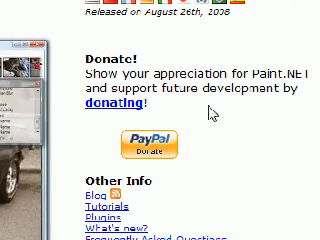
pyautogui.scroll(-3)
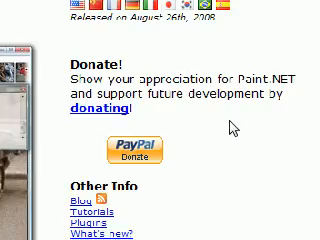